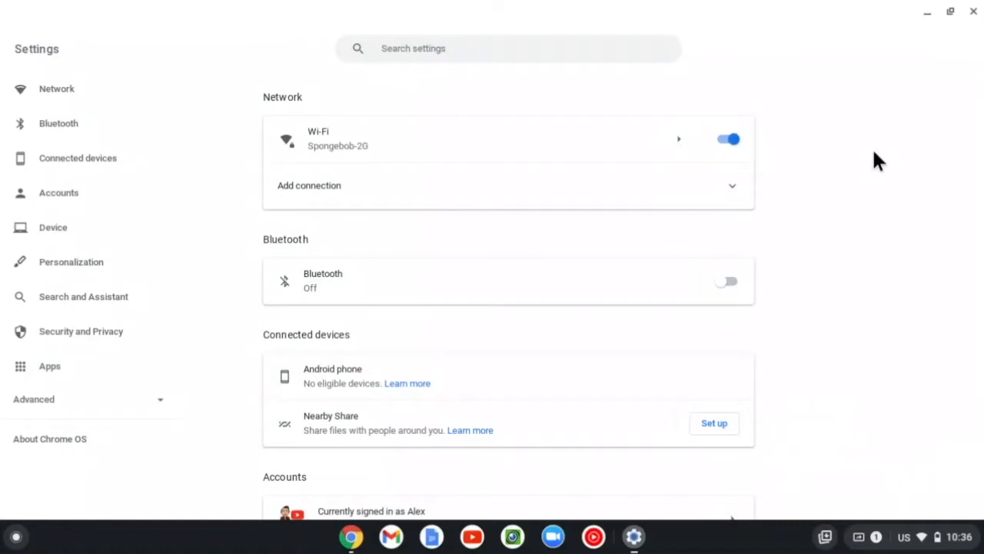
{"action": "mouse_move", "coordinate": [830, 127]}
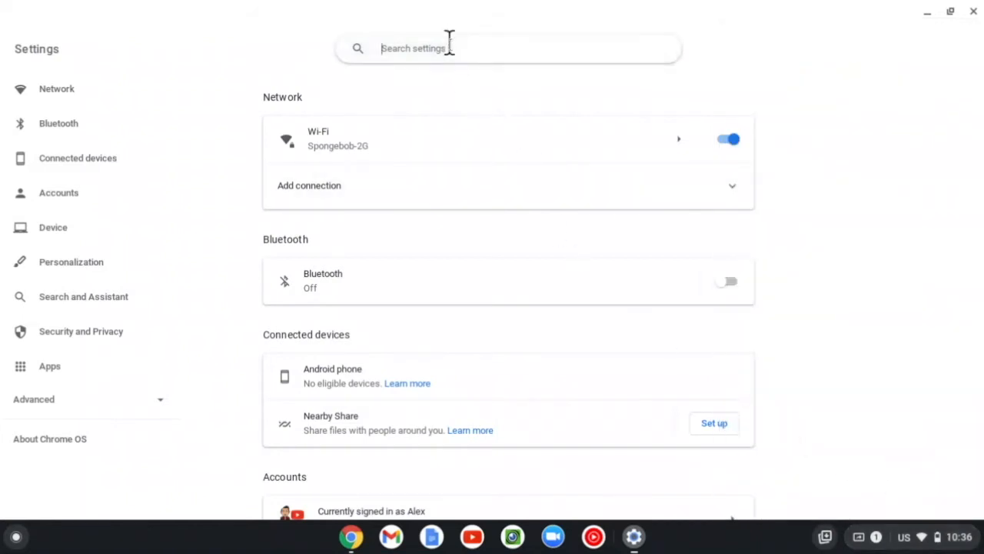
- Search Settings for 'Scan' and launch the Scan app from the results
{"action": "type", "text": "Sav"}
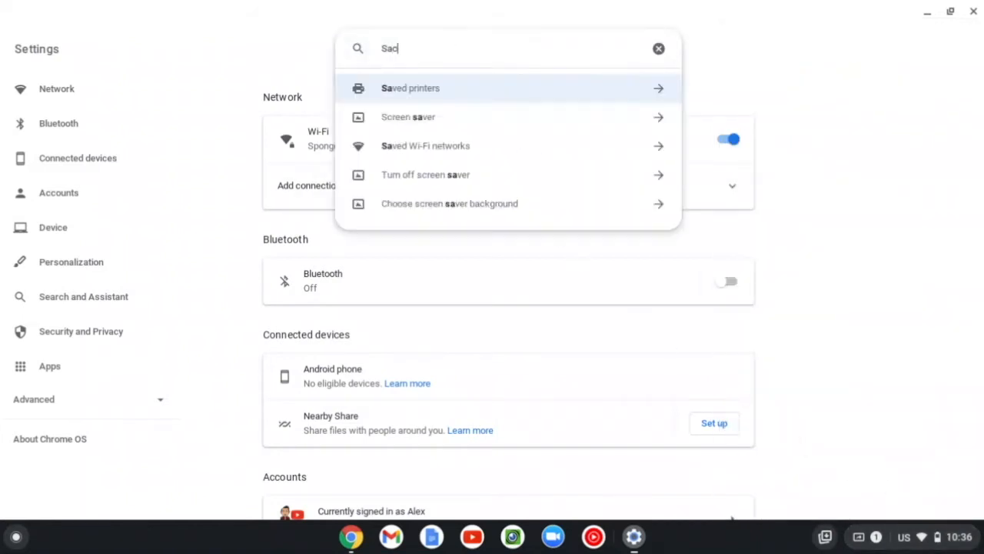
{"action": "type", "text": "Scan"}
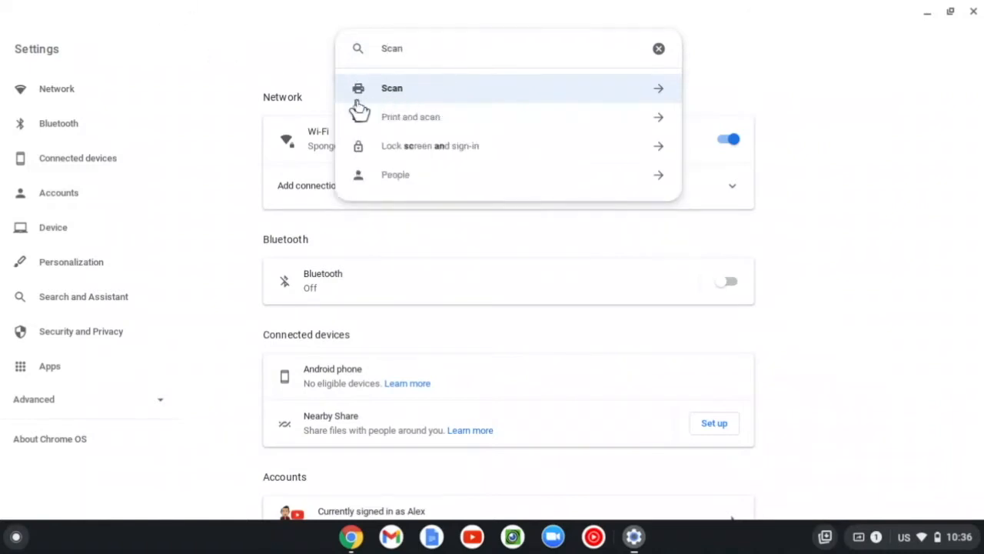
{"action": "left_click", "coordinate": [391, 88]}
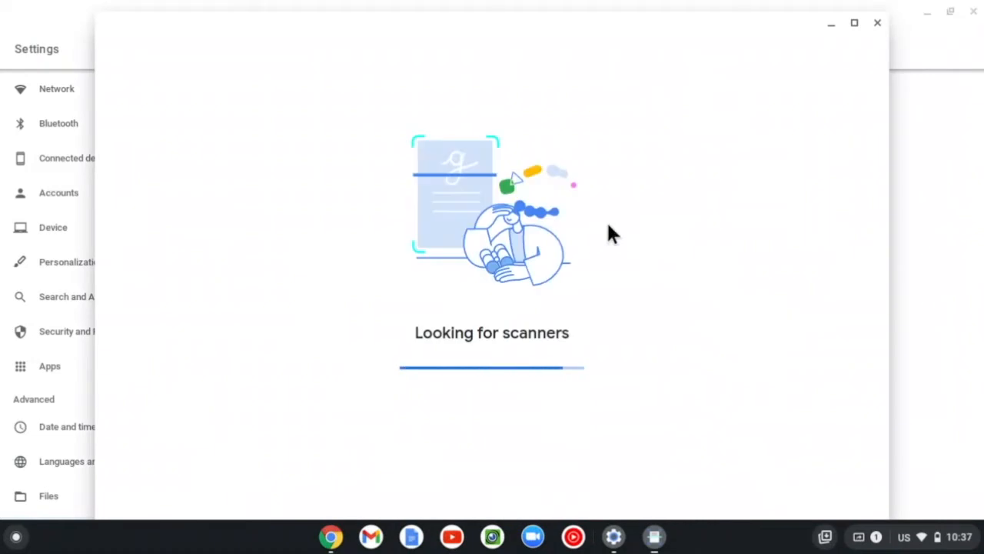
- Confirm the EPSON WF-2850 Series scanner is set to Flatbed, My files and PDF
{"action": "right_click", "coordinate": [655, 536]}
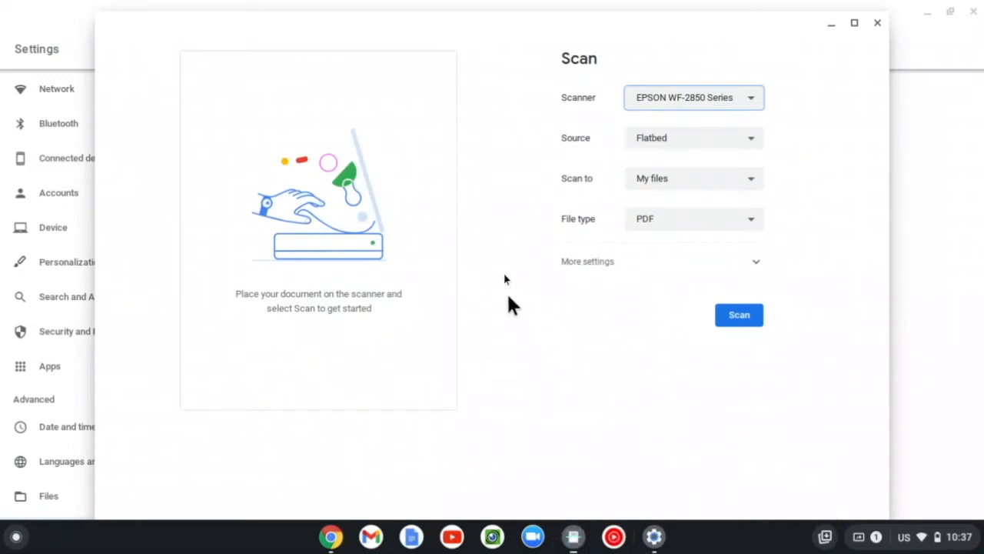
{"action": "mouse_move", "coordinate": [645, 107]}
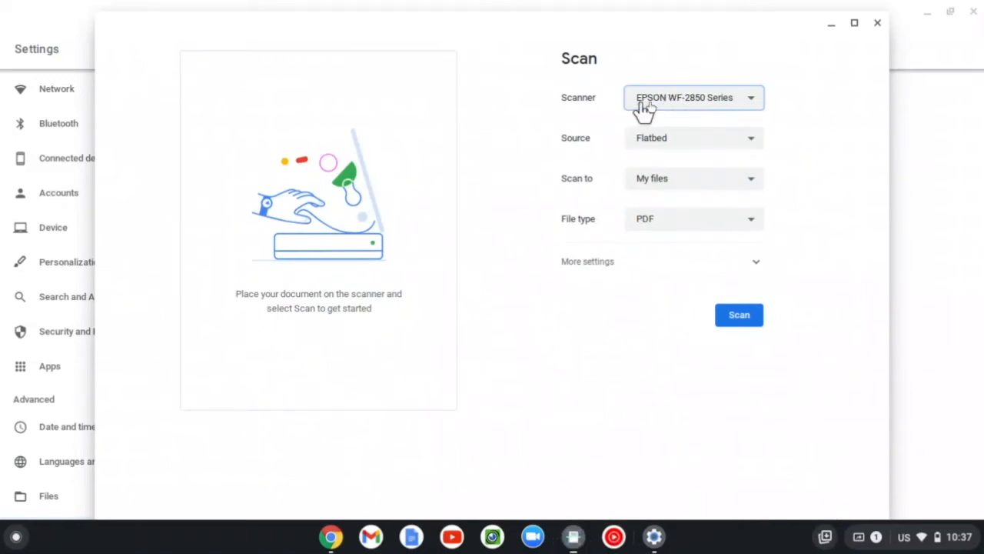
{"action": "mouse_move", "coordinate": [696, 112]}
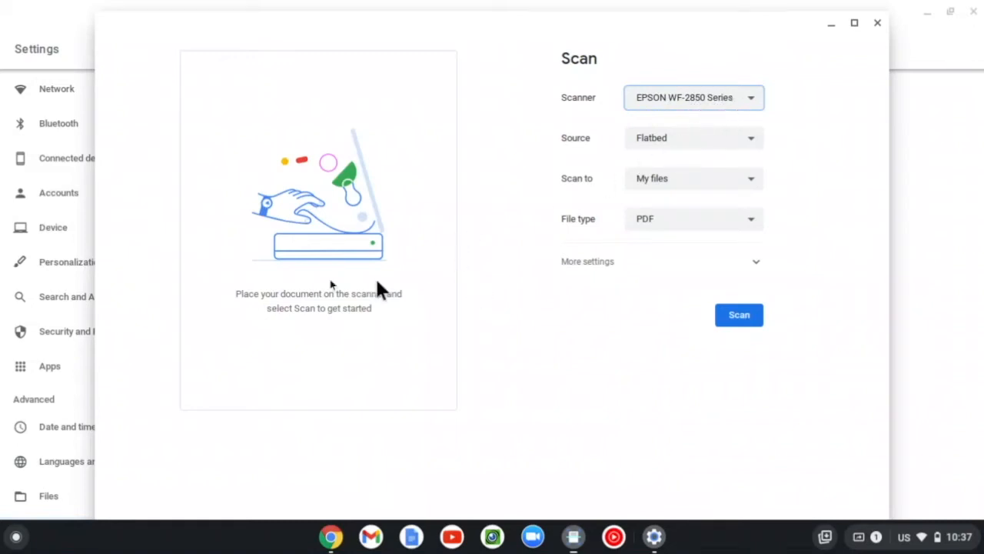
{"action": "mouse_move", "coordinate": [423, 273]}
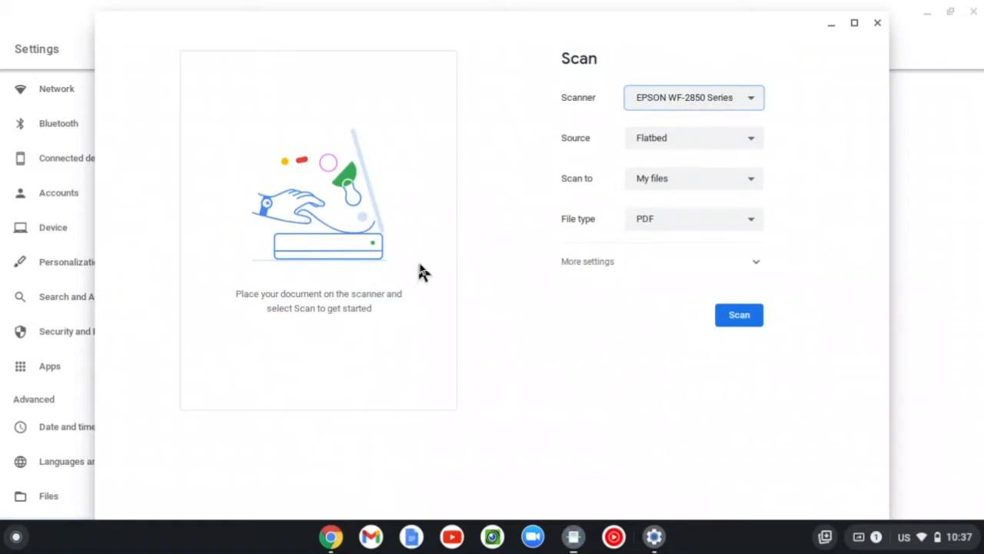
{"action": "mouse_move", "coordinate": [535, 288]}
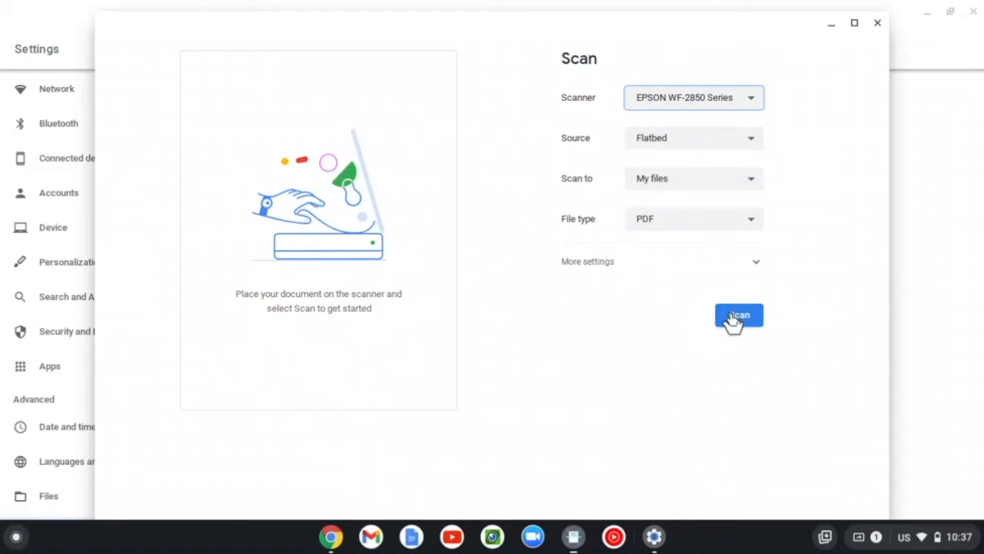
- Scan the sticky note from the flatbed, then show the saved PDF in its folder
{"action": "left_click", "coordinate": [738, 315]}
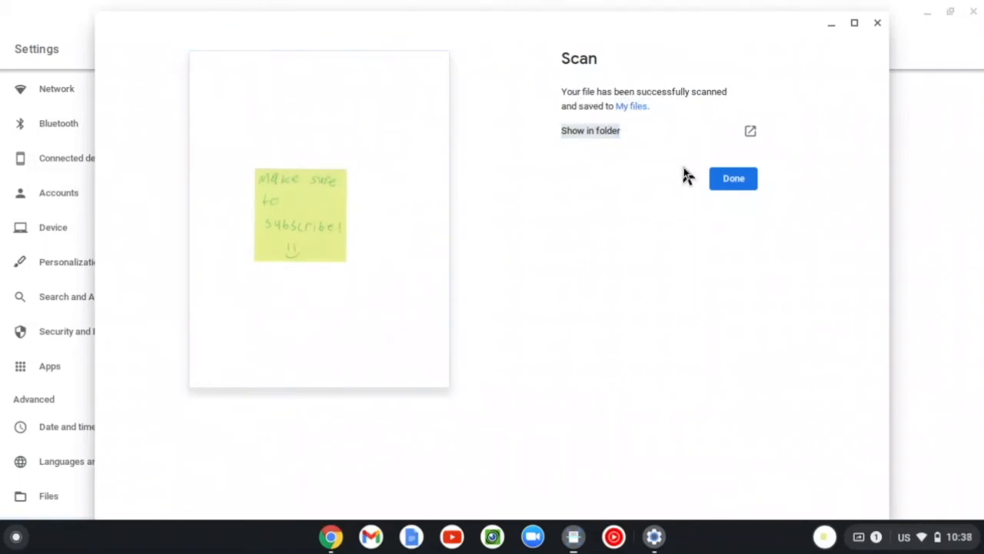
{"action": "left_click", "coordinate": [591, 130]}
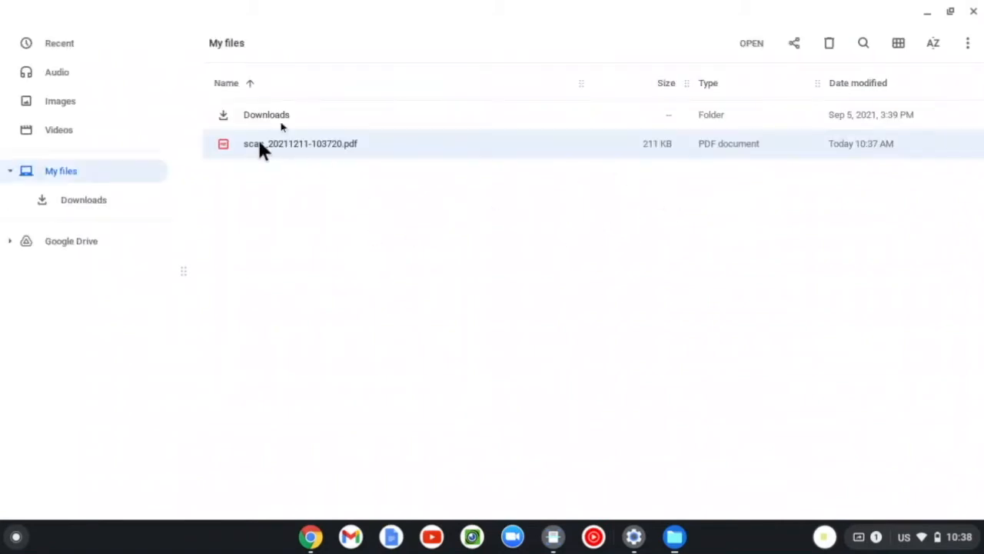
{"action": "mouse_move", "coordinate": [290, 146]}
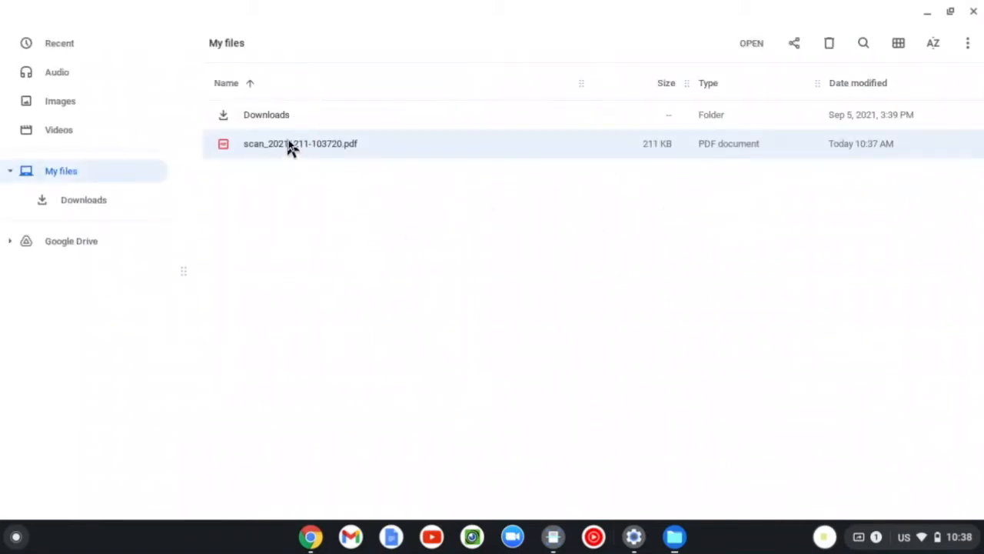
{"action": "mouse_move", "coordinate": [369, 154]}
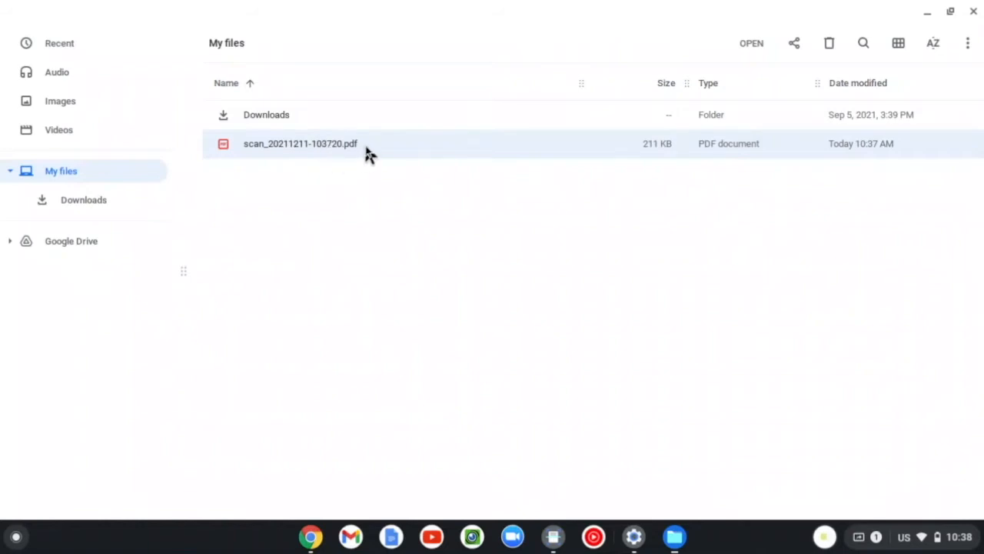
- Open scan_20211211-103720.pdf in Chrome and scroll through the sticky-note page
{"action": "double_click", "coordinate": [300, 144]}
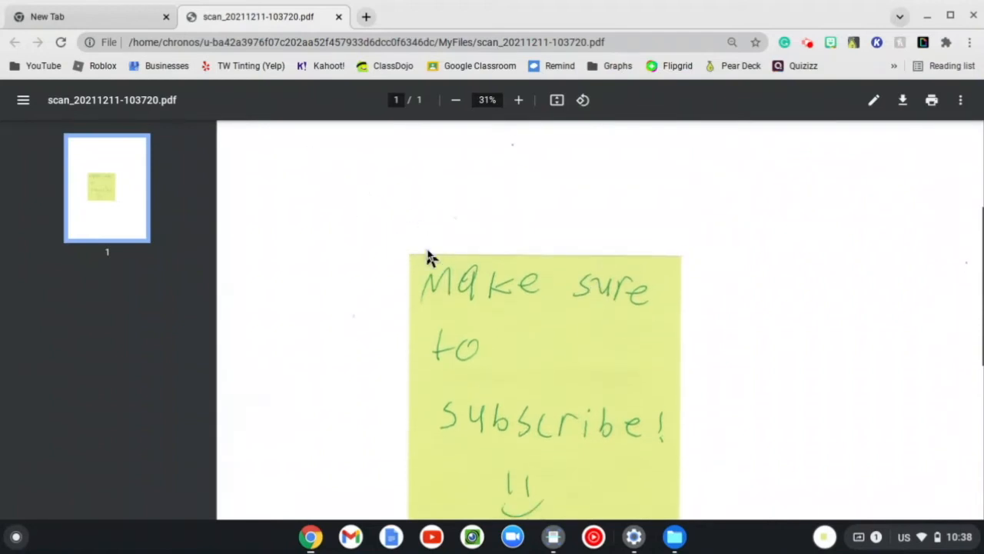
{"action": "scroll", "scroll_direction": "down", "scroll_amount": 3}
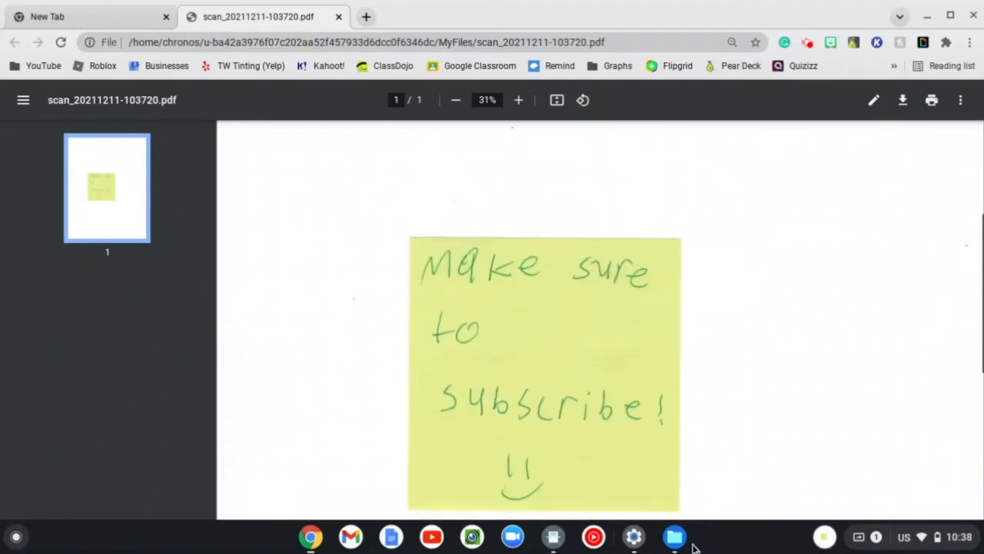
- Bring the Files window showing My files back to the front from the shelf
{"action": "left_click", "coordinate": [673, 536]}
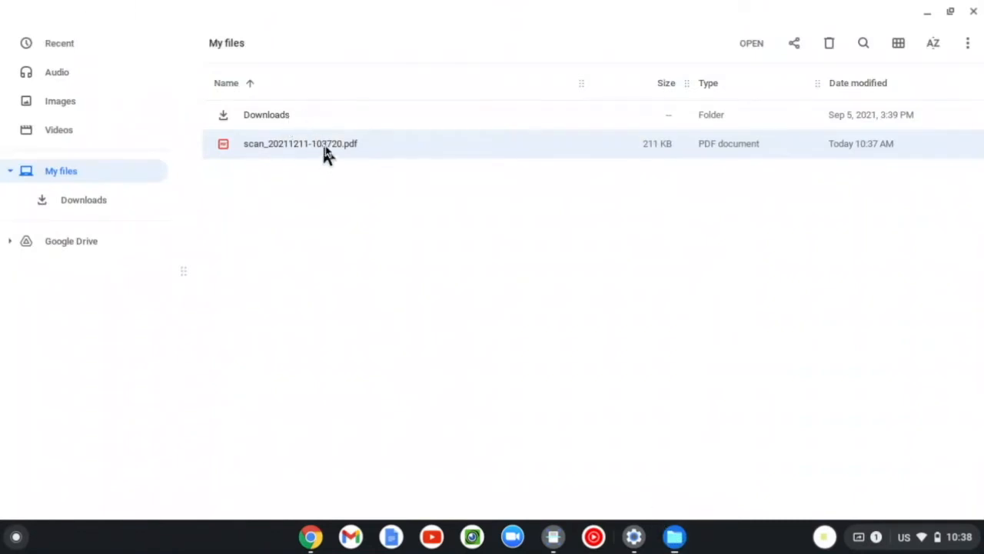
{"action": "mouse_move", "coordinate": [384, 155]}
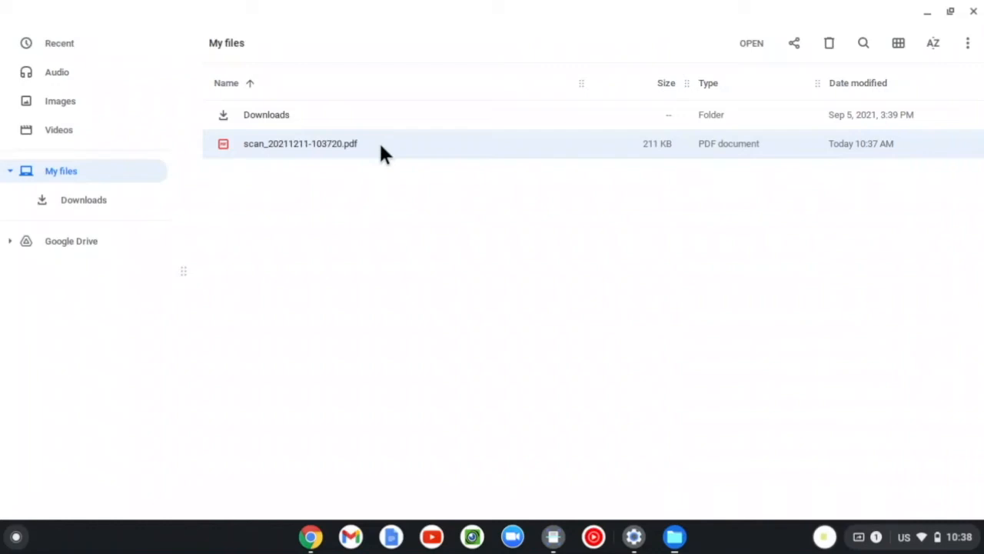
{"action": "mouse_move", "coordinate": [741, 536]}
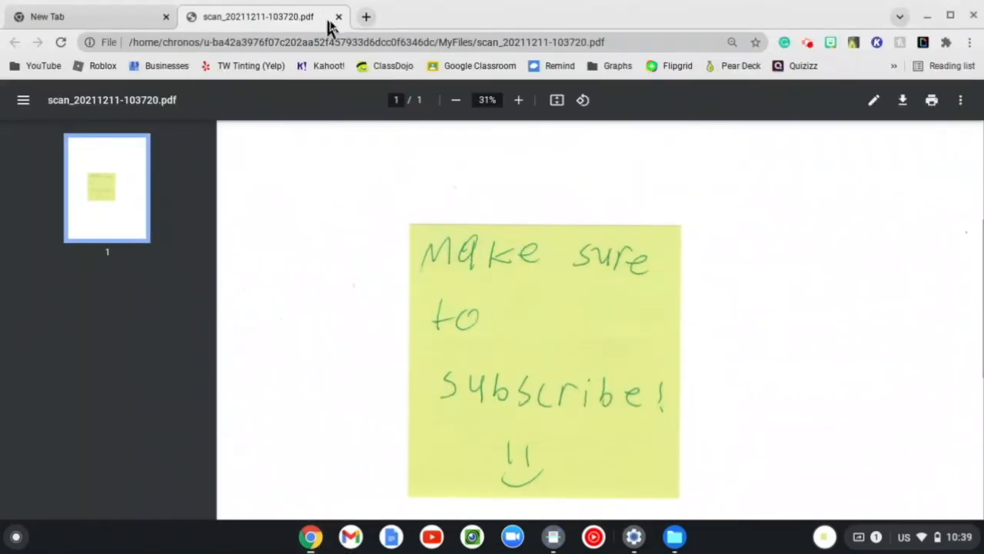
{"action": "mouse_move", "coordinate": [653, 539]}
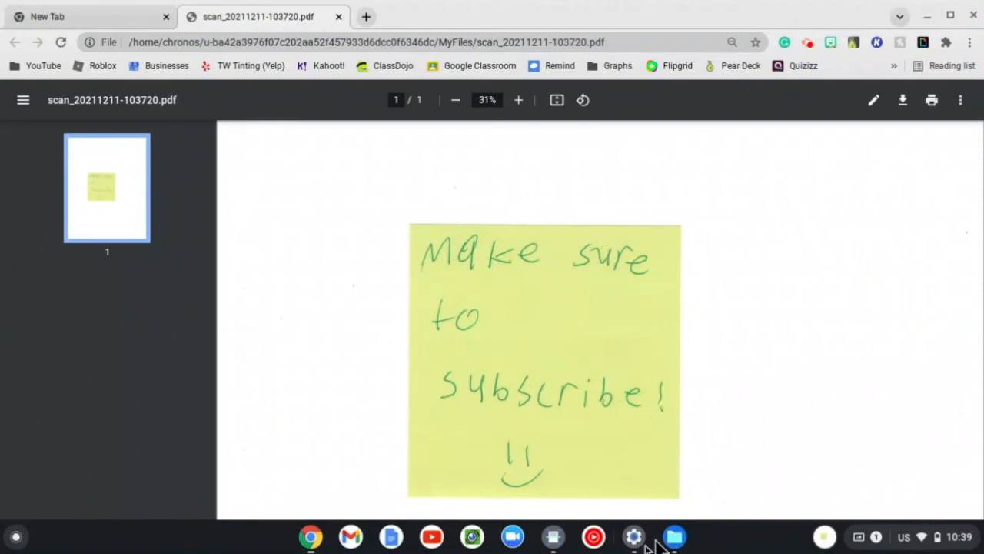
{"action": "mouse_move", "coordinate": [634, 535]}
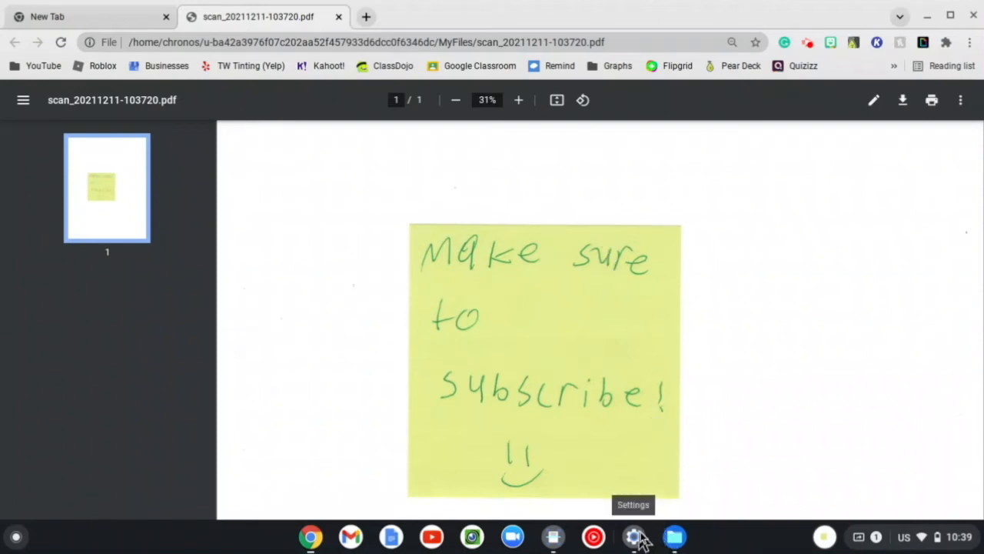
{"action": "mouse_move", "coordinate": [802, 163]}
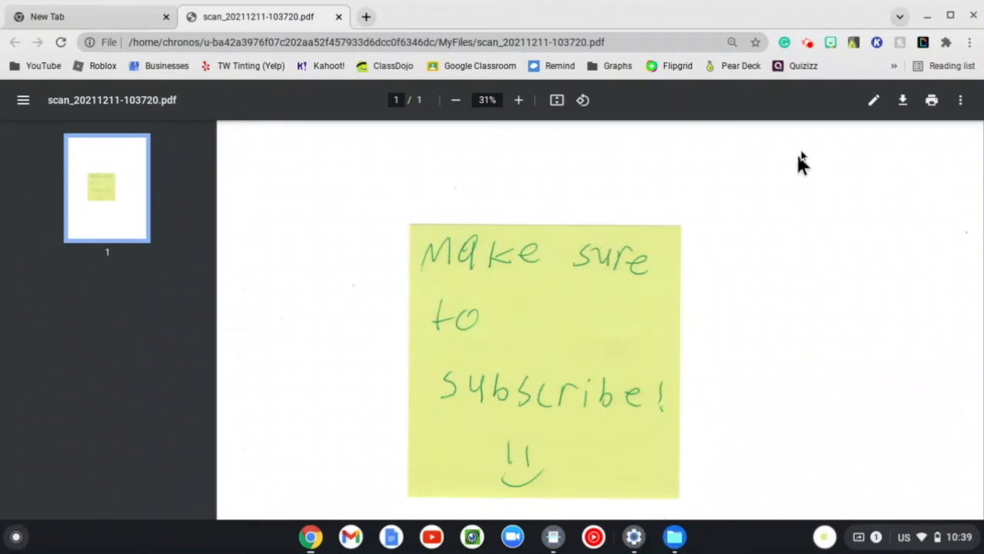
{"action": "mouse_move", "coordinate": [819, 182]}
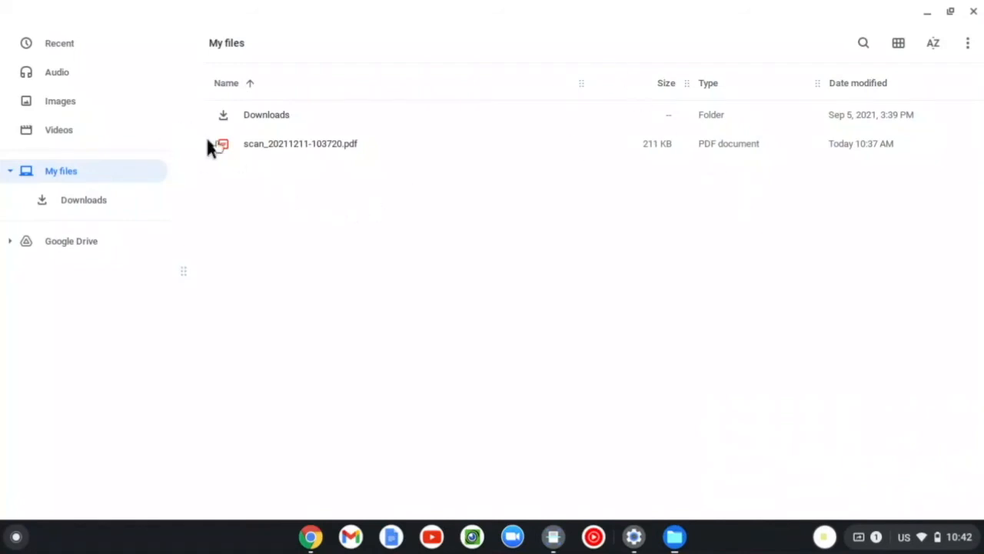
{"action": "mouse_move", "coordinate": [327, 154]}
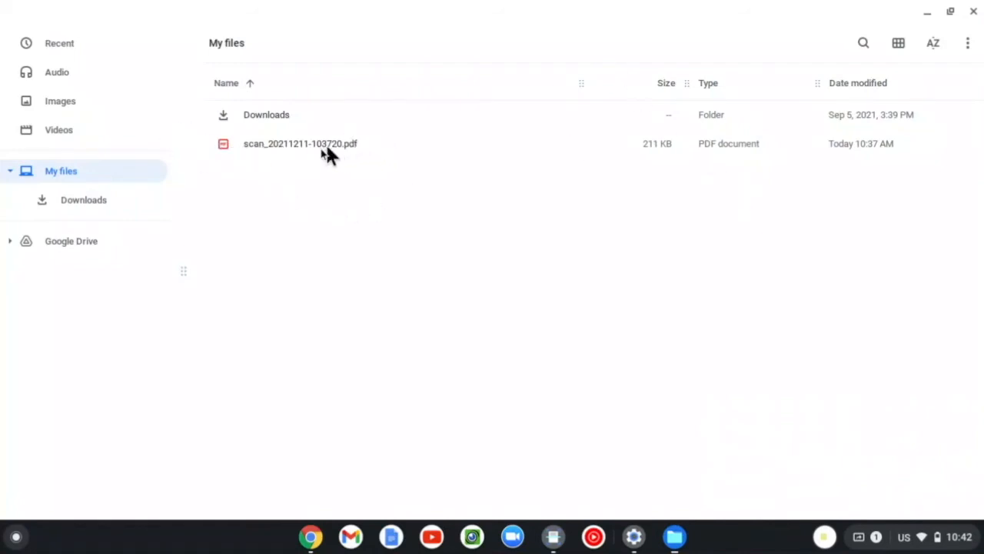
{"action": "mouse_move", "coordinate": [302, 163]}
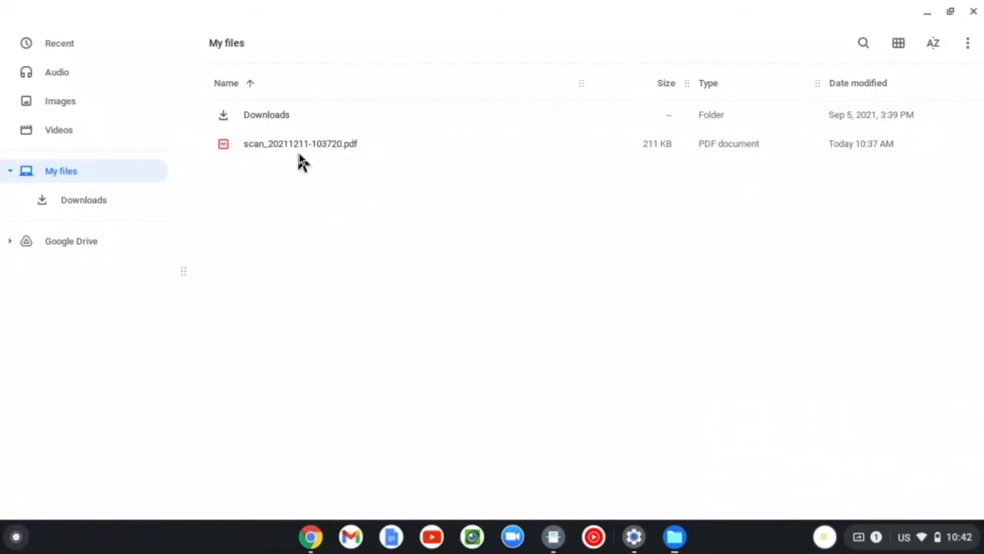
{"action": "mouse_move", "coordinate": [315, 146]}
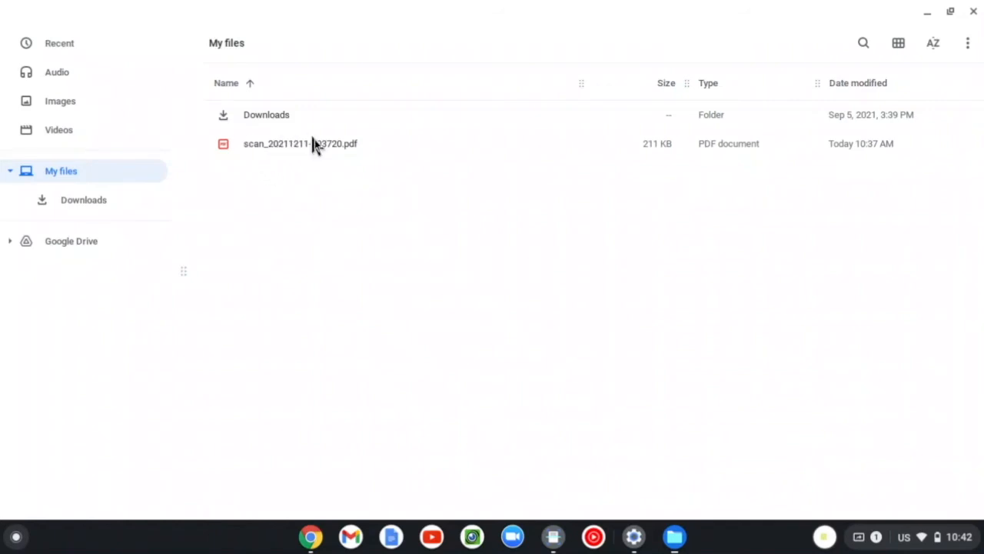
- Choose Rename for scan_20211211-103720.pdf from its right-click menu
{"action": "right_click", "coordinate": [300, 144]}
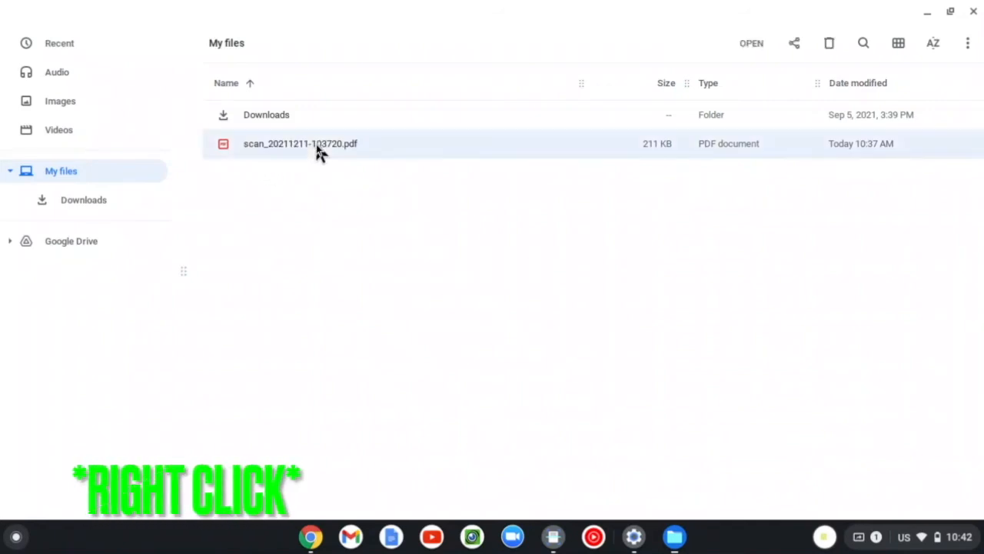
{"action": "right_click", "coordinate": [319, 144]}
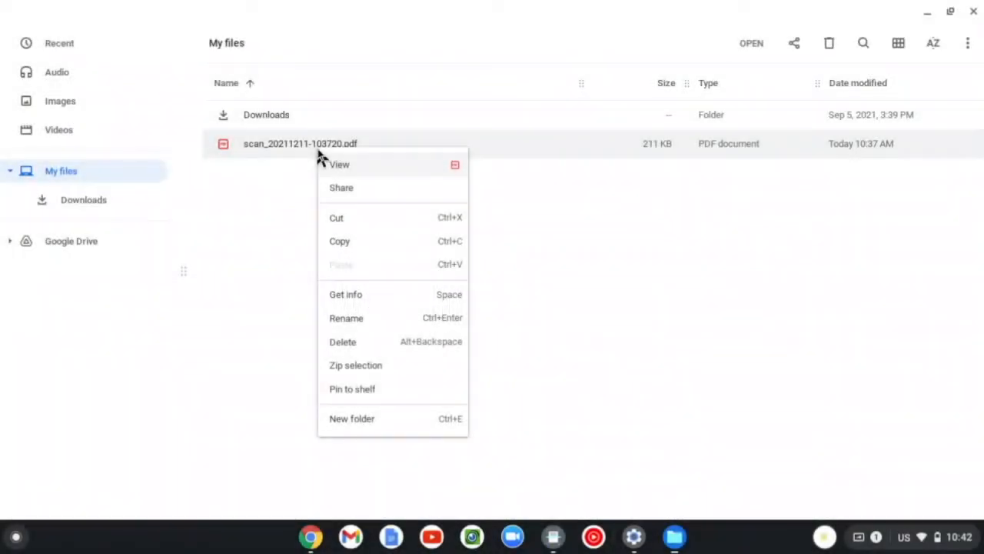
{"action": "mouse_move", "coordinate": [383, 233]}
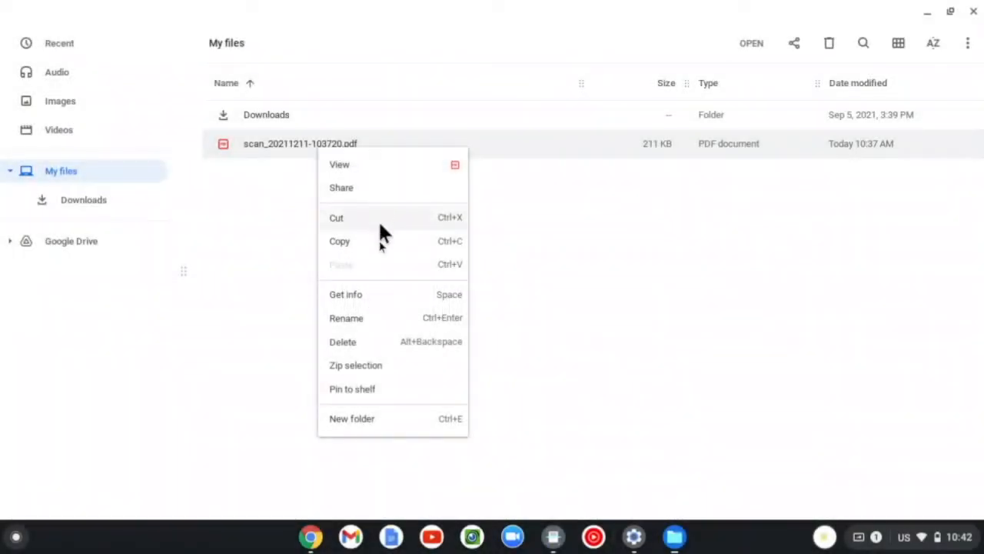
{"action": "left_click", "coordinate": [346, 318]}
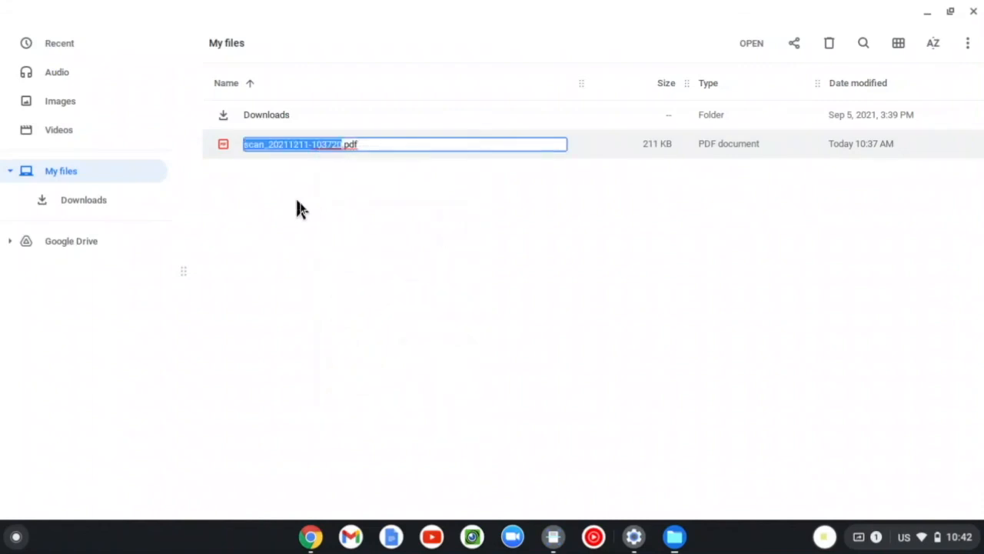
{"action": "mouse_move", "coordinate": [321, 214]}
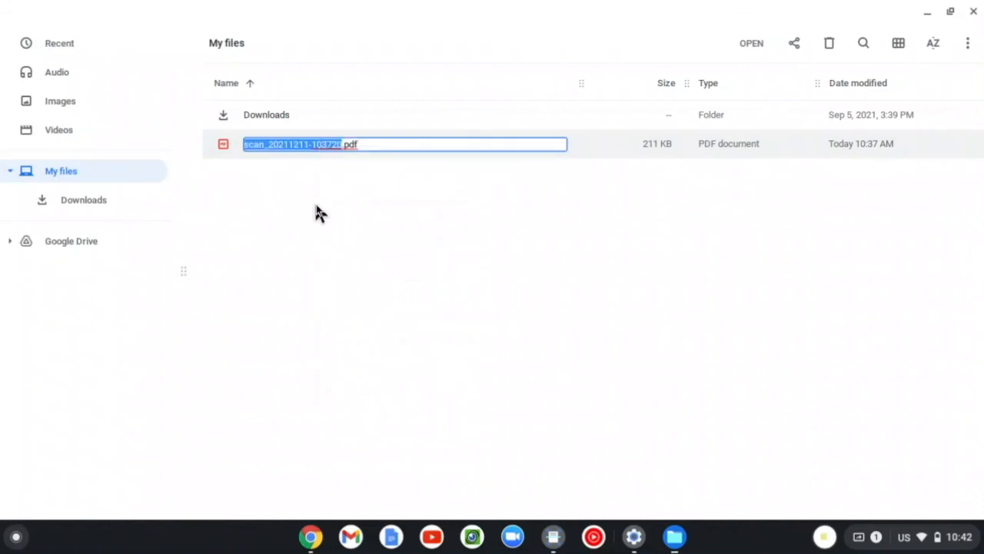